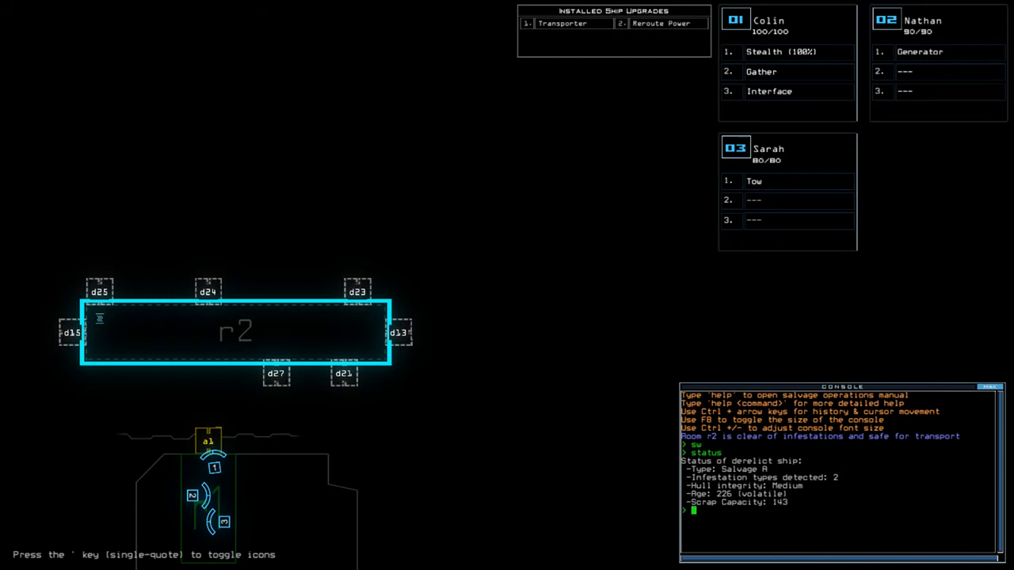
Transport drones 1 and 2 into r2, start generator 2, and check room info
{"action": "type", "text": "transport"}
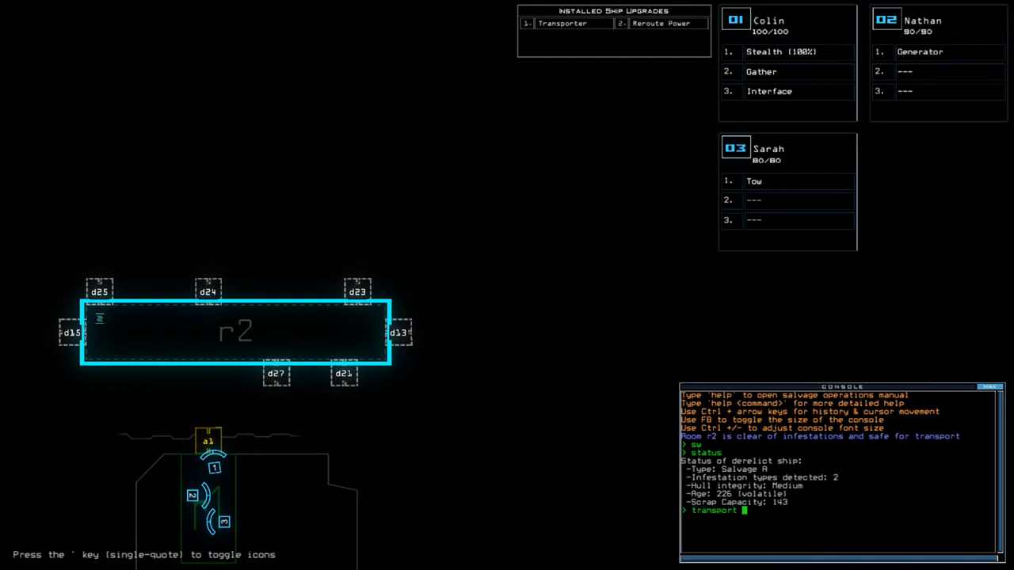
{"action": "type", "text": "1 2 r"}
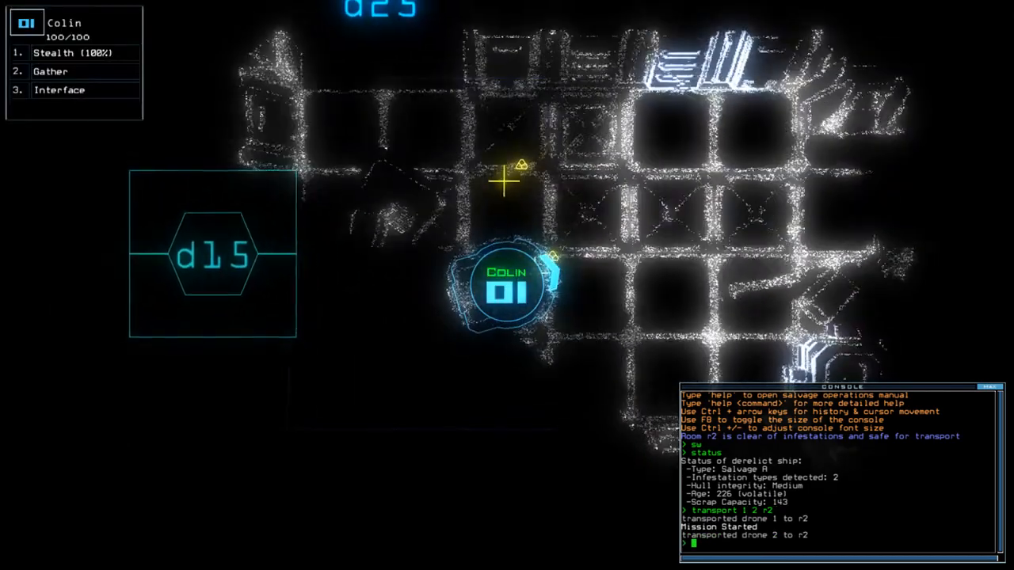
{"action": "type", "text": "generator 2"}
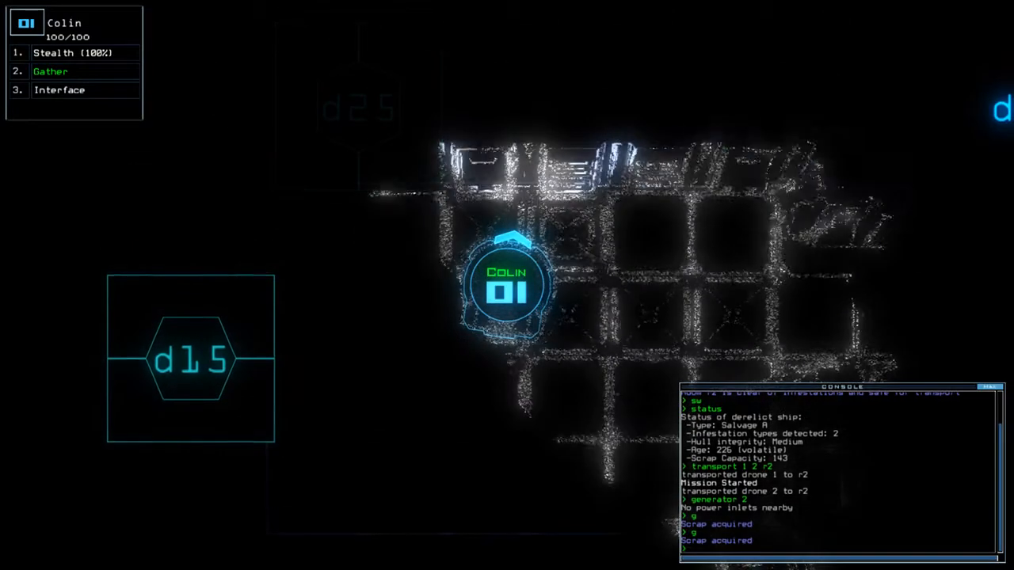
{"action": "type", "text": "info"}
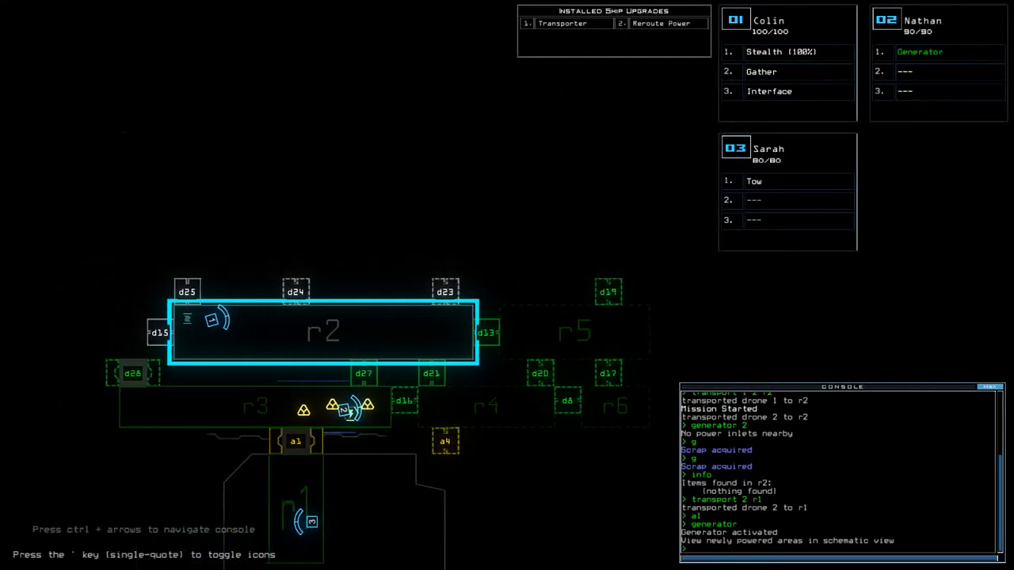
Gather scrap in r2, cloak drone 1 while operating door d13, and begin flagging r5
{"action": "type", "text": "transport"}
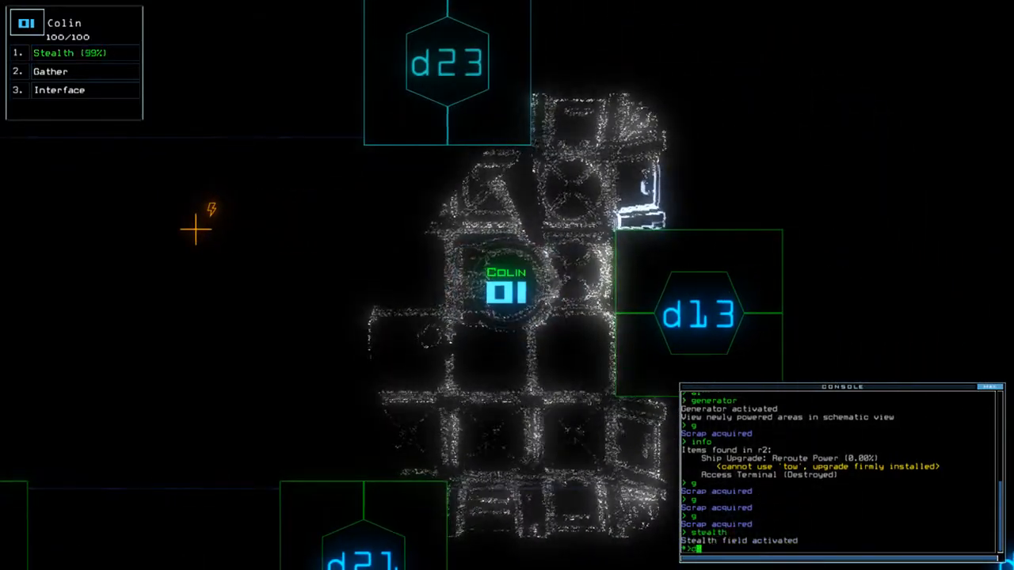
{"action": "type", "text": "d13"}
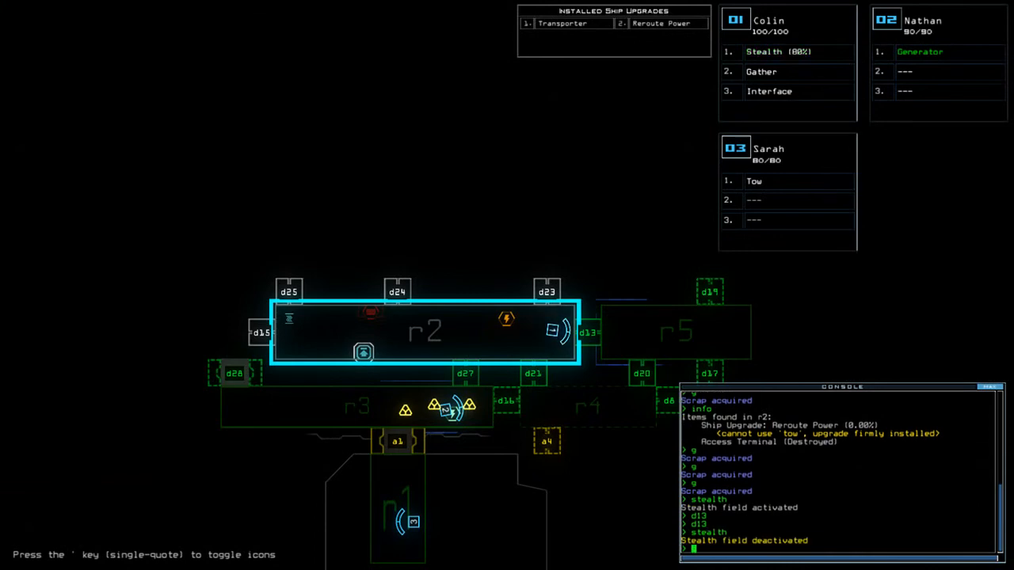
{"action": "type", "text": "flag r5"}
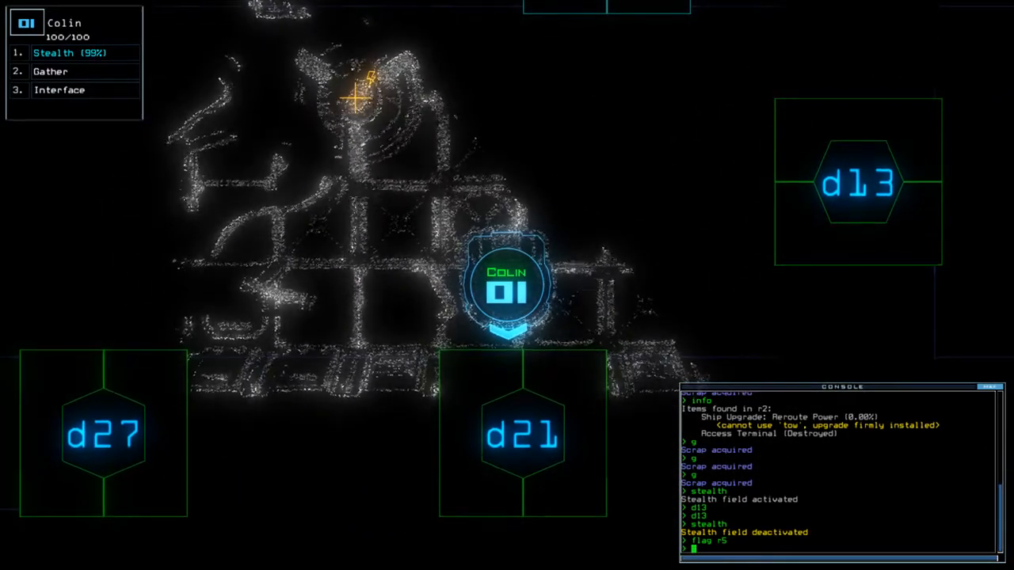
{"action": "type", "text": "stealth"}
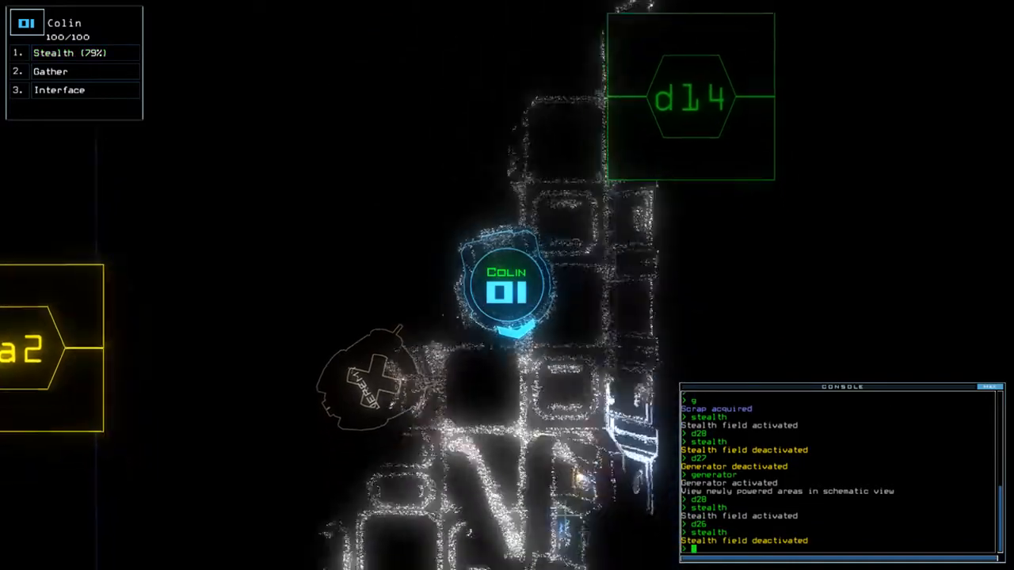
Move cloaked drone 1 through doors d28, d27 and d26, restarting the generator midway
{"action": "left_click", "coordinate": [60, 89]}
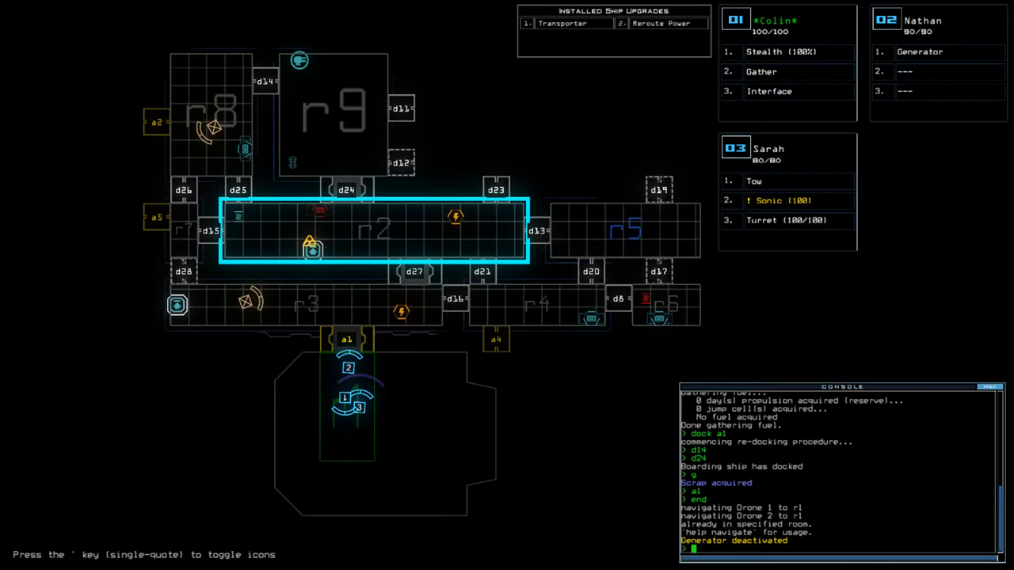
Transport drones 1 and 2 into r2 and restart generator 2
{"action": "type", "text": "tar"}
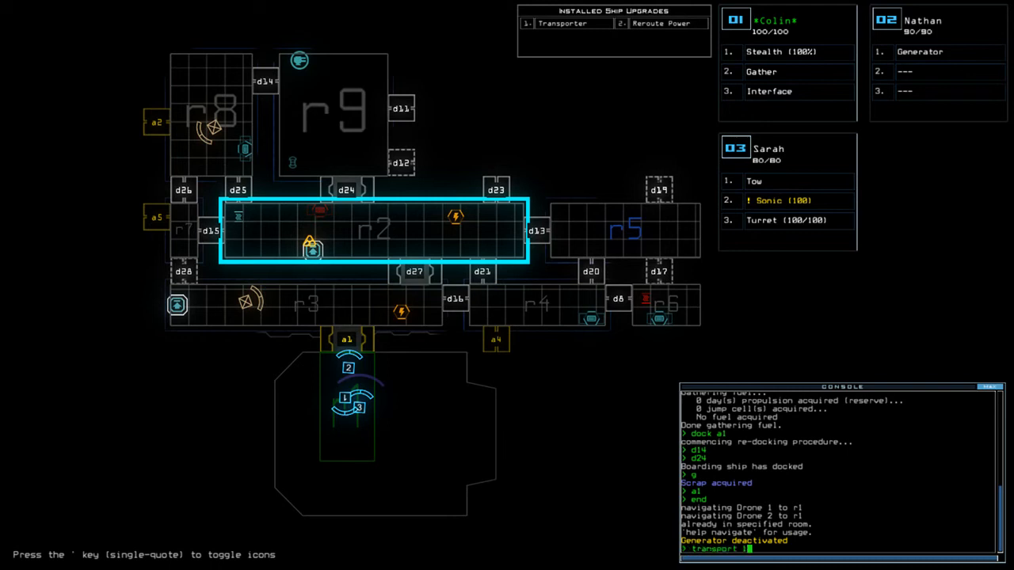
{"action": "type", "text": "2 r2"}
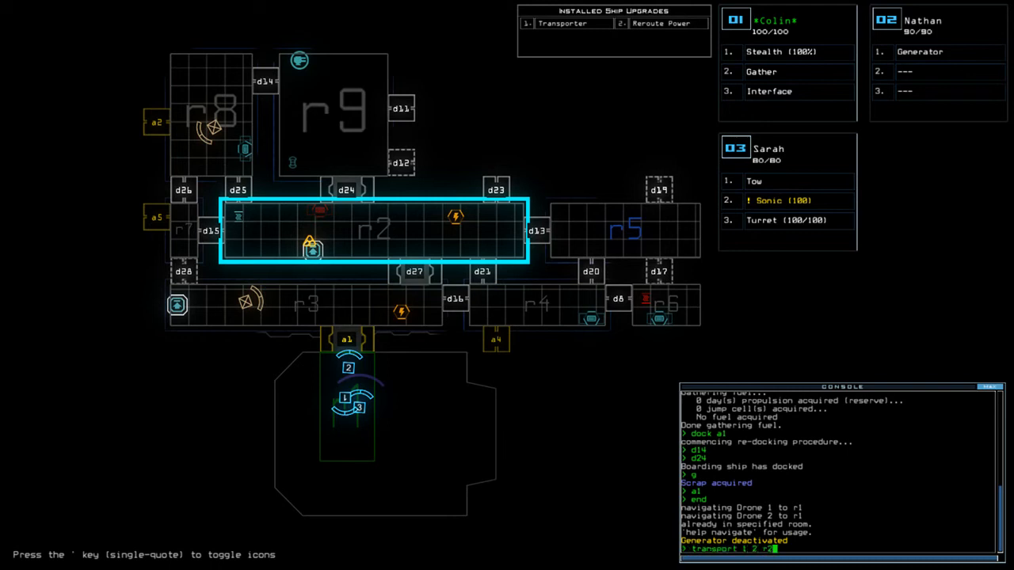
{"action": "type", "text": "generator 2"}
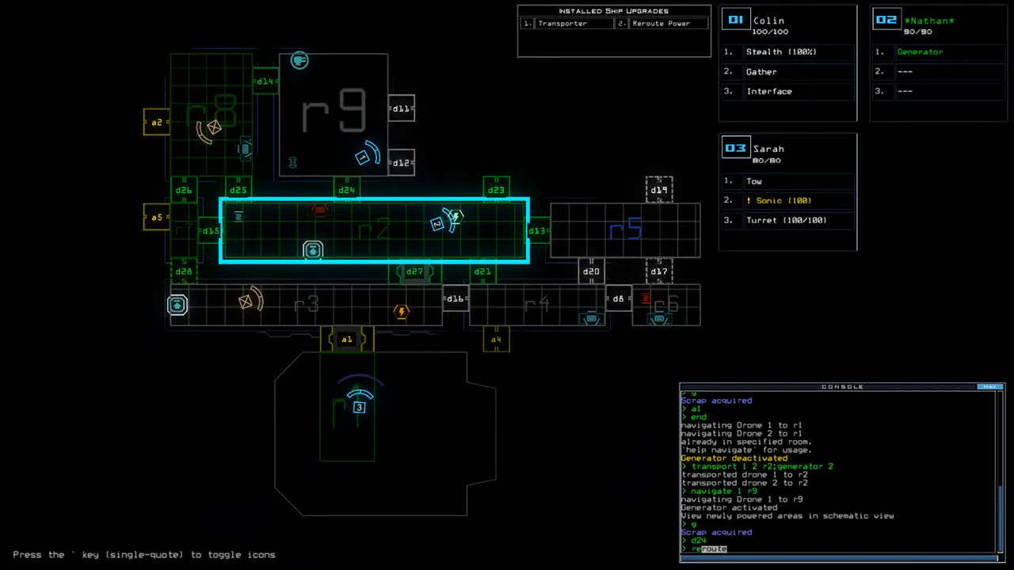
Reroute power from r2 to r10 and r11, gather scrap, and work doors d9 and d11
{"action": "type", "text": "r2"}
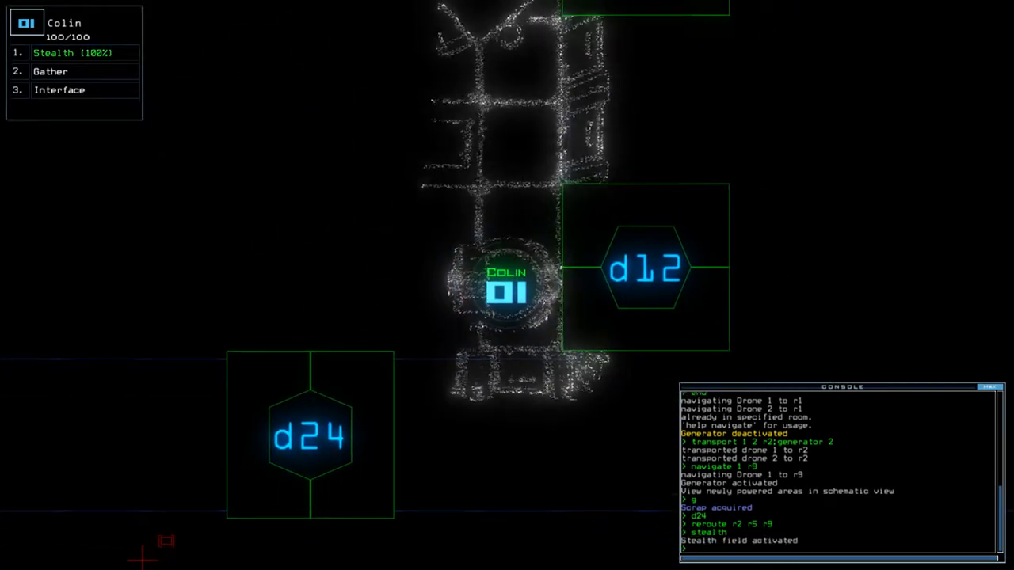
{"action": "type", "text": "d12"}
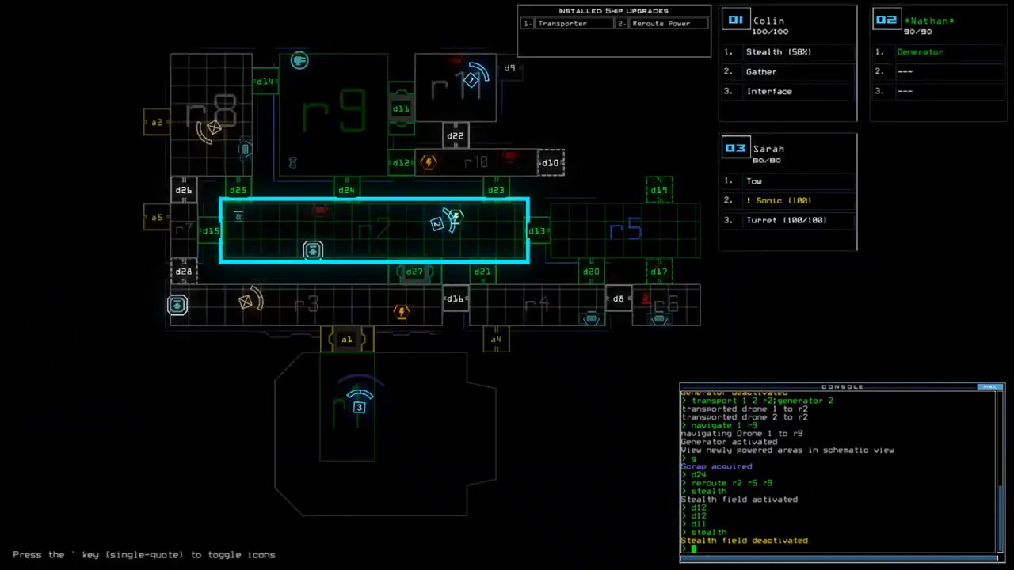
{"action": "type", "text": "d11"}
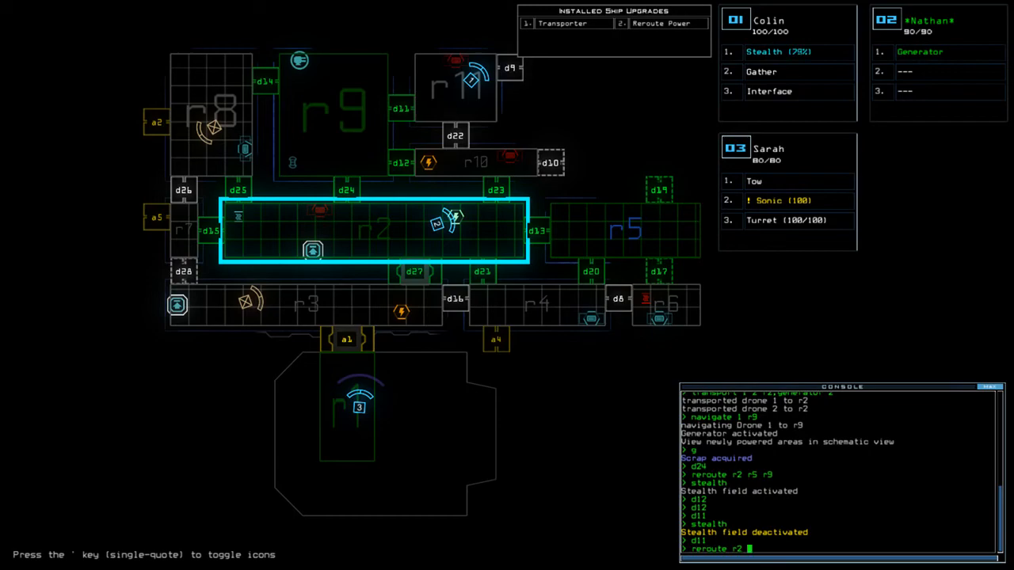
{"action": "type", "text": "r10 r"}
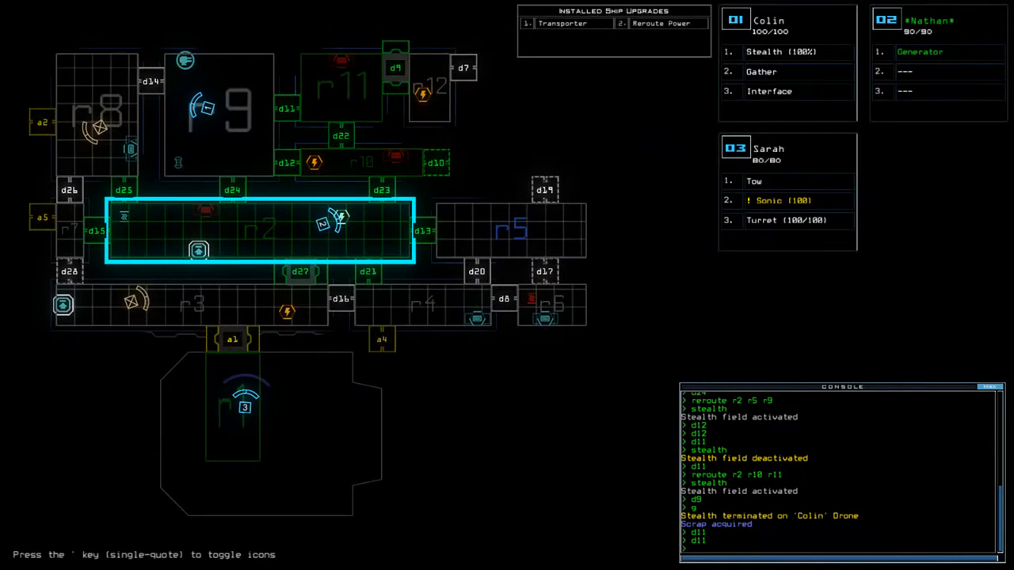
Reroute power through r2 to r9 and r8, open d14, and run a shipscan
{"action": "type", "text": "reroute"}
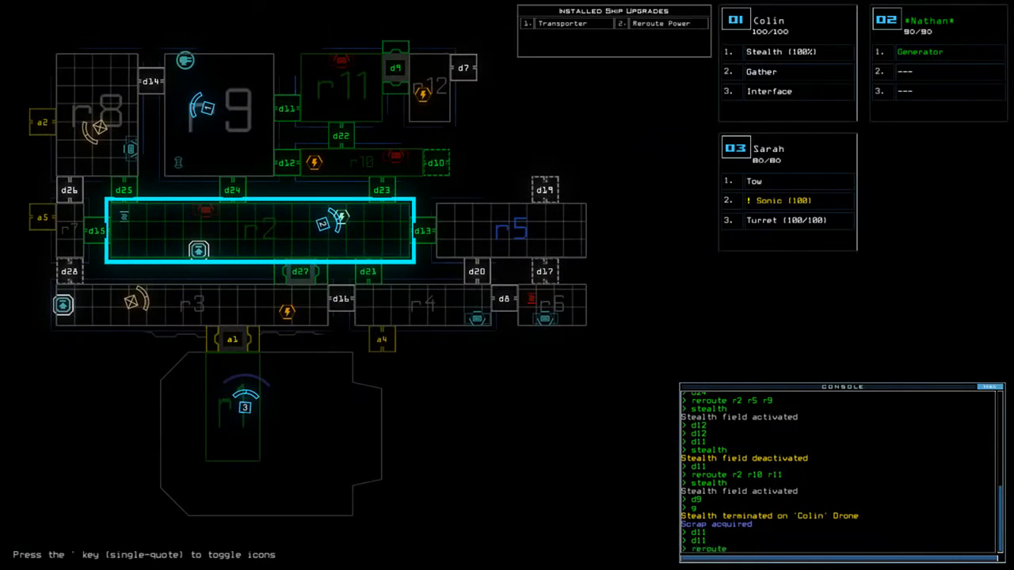
{"action": "type", "text": "r2"}
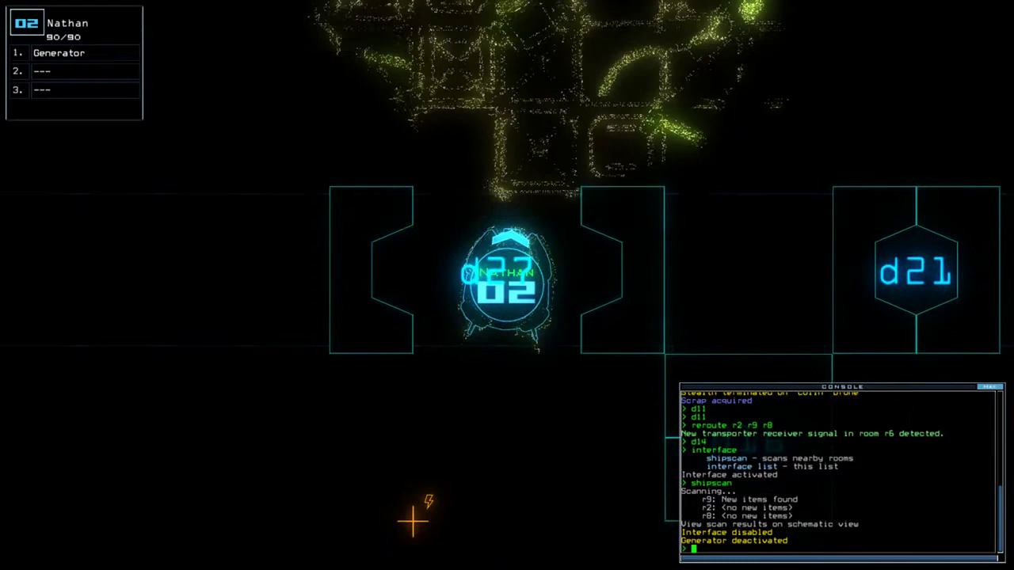
{"action": "type", "text": "info"}
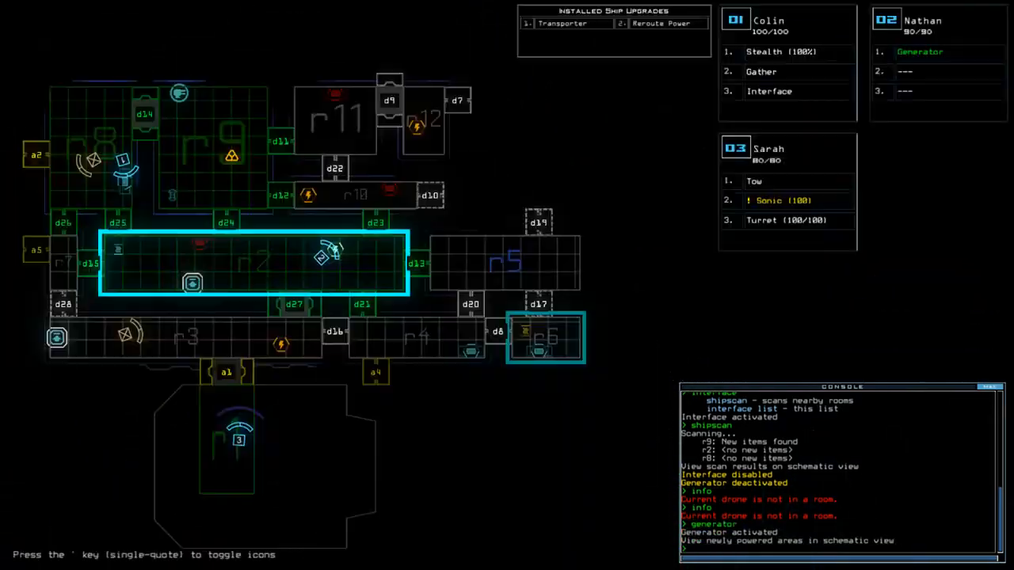
Restart the generator, gather scrap, operate doors d23, d14 and d12, and reroute toward r5
{"action": "type", "text": "reroute"}
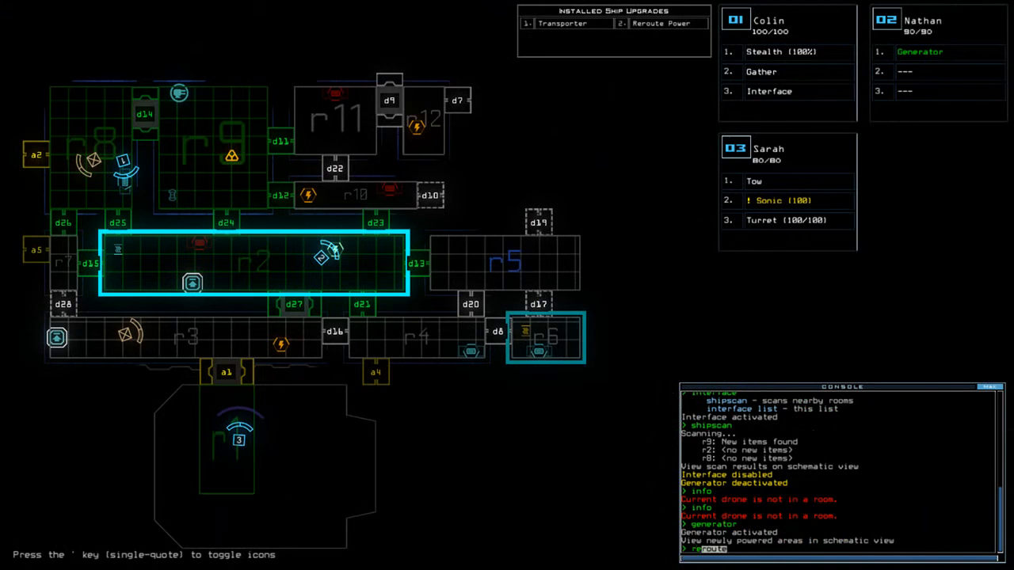
{"action": "type", "text": "r2"}
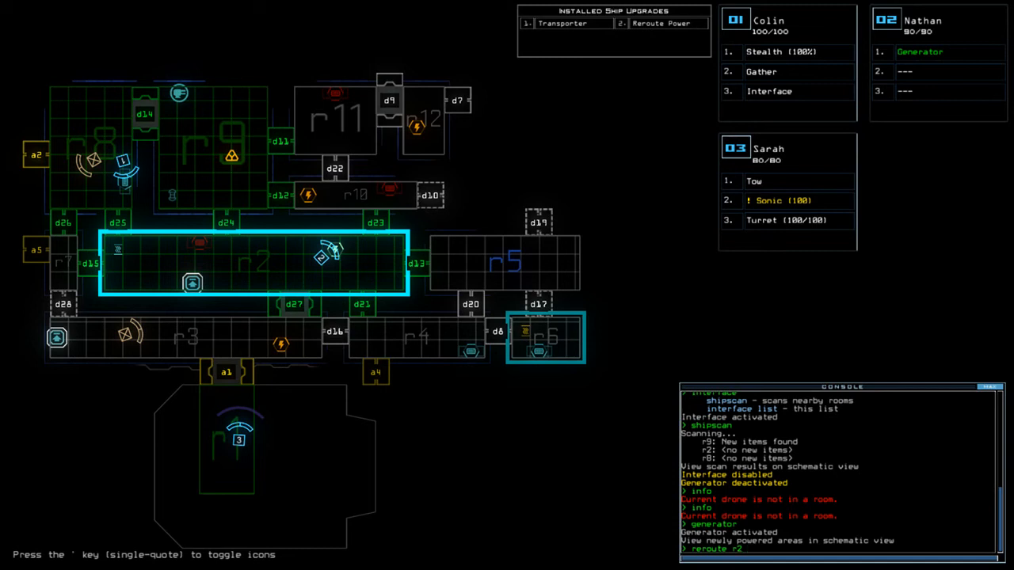
{"action": "type", "text": "d23"}
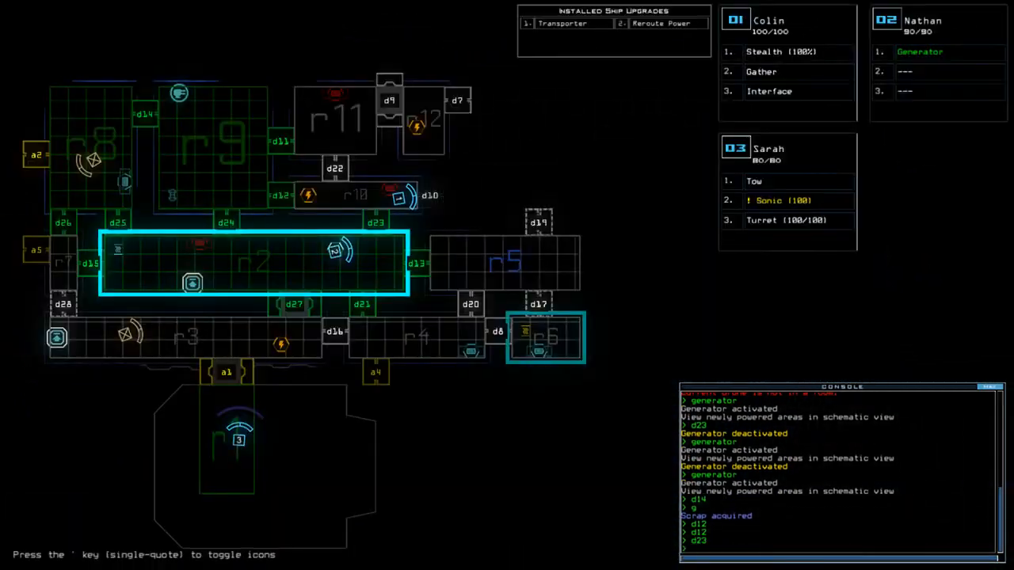
{"action": "type", "text": "reroute r2 r5"}
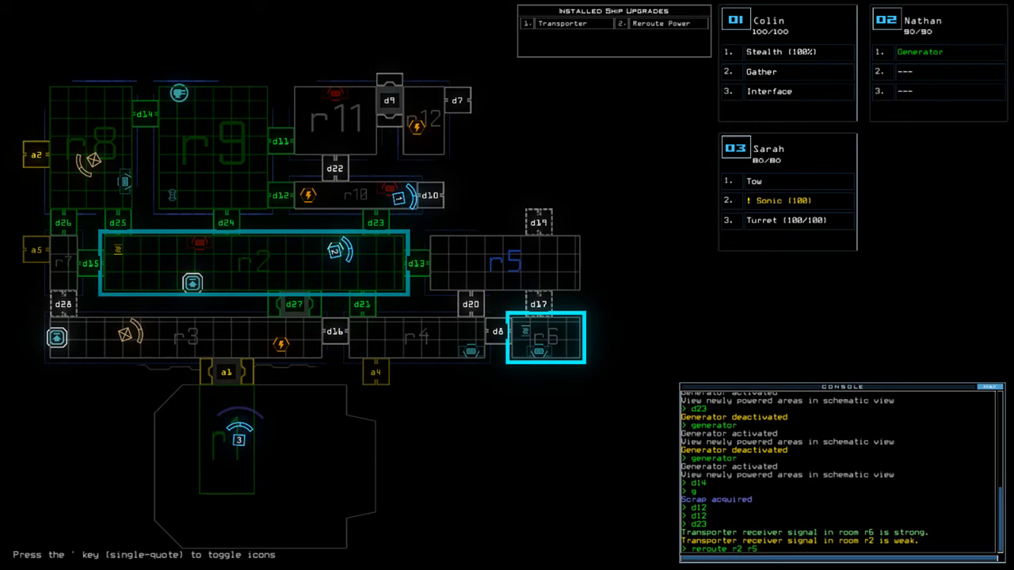
Reroute power to r2, r5 and r10, open d10 revealing r13, and operate d17
{"action": "left_click", "coordinate": [423, 119]}
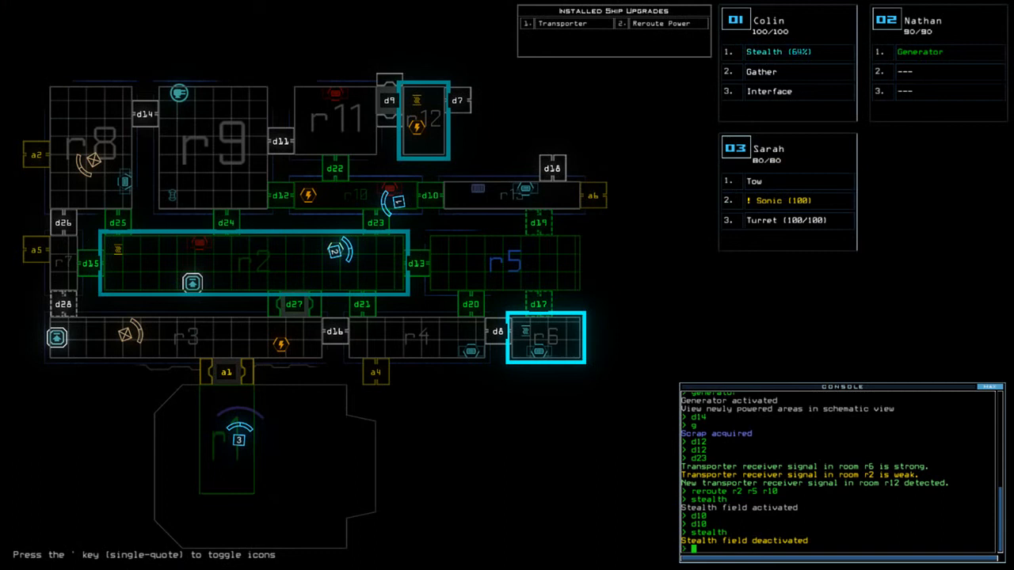
{"action": "type", "text": "reroute"}
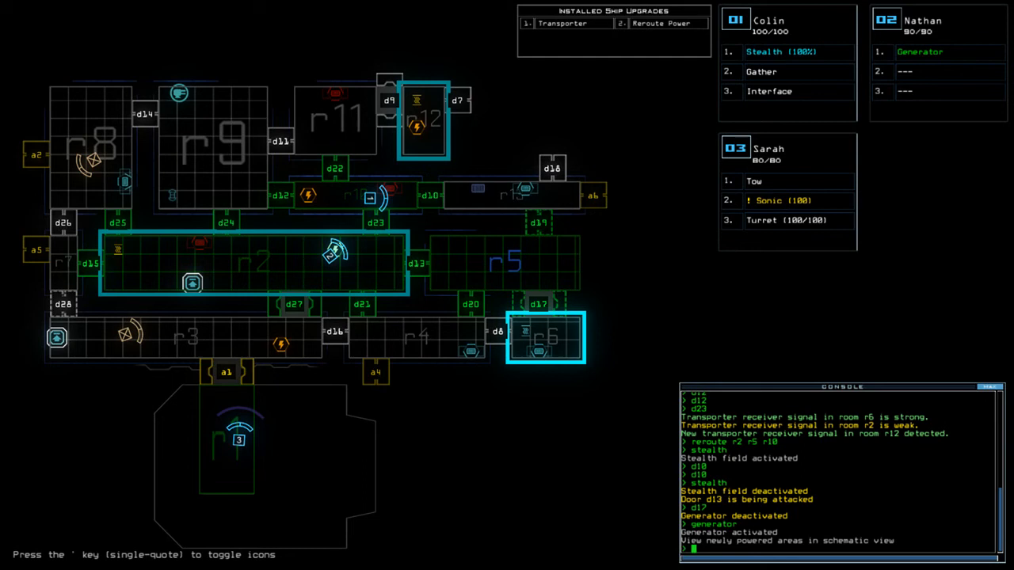
Transport drone 2 to r12, run generator 2 revealing r14, and try closing d19
{"action": "type", "text": "transport 2"}
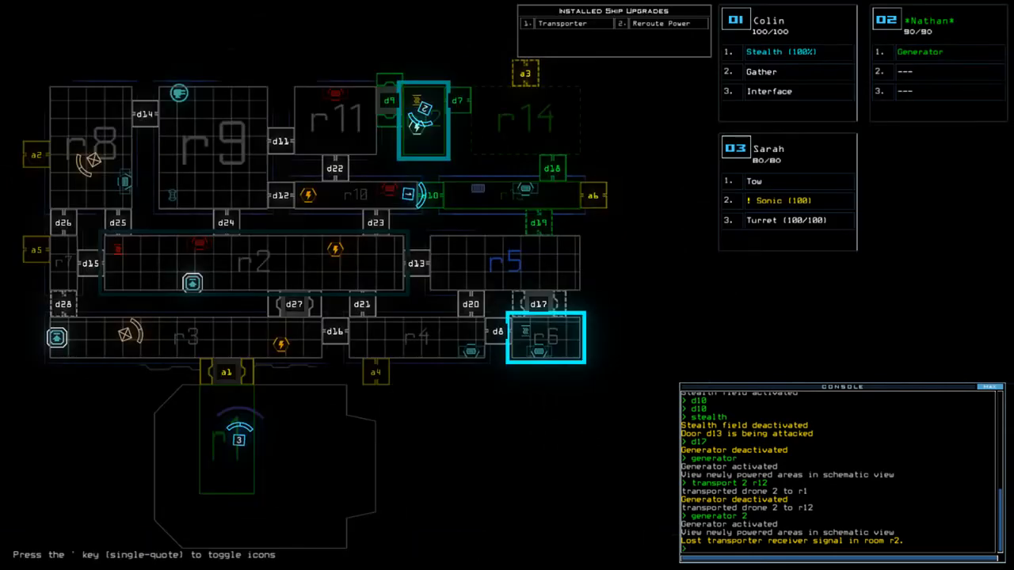
{"action": "type", "text": "vent"}
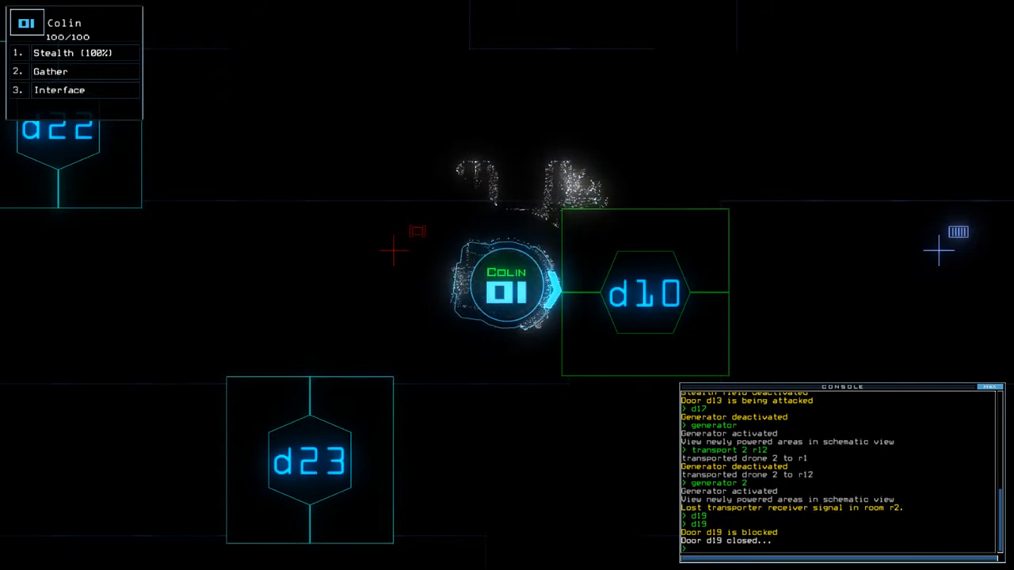
Shipscan finding new items in r14, close doors d10 and d18, and begin docking at a3
{"action": "left_click", "coordinate": [72, 53]}
{"action": "type", "text": "d10"}
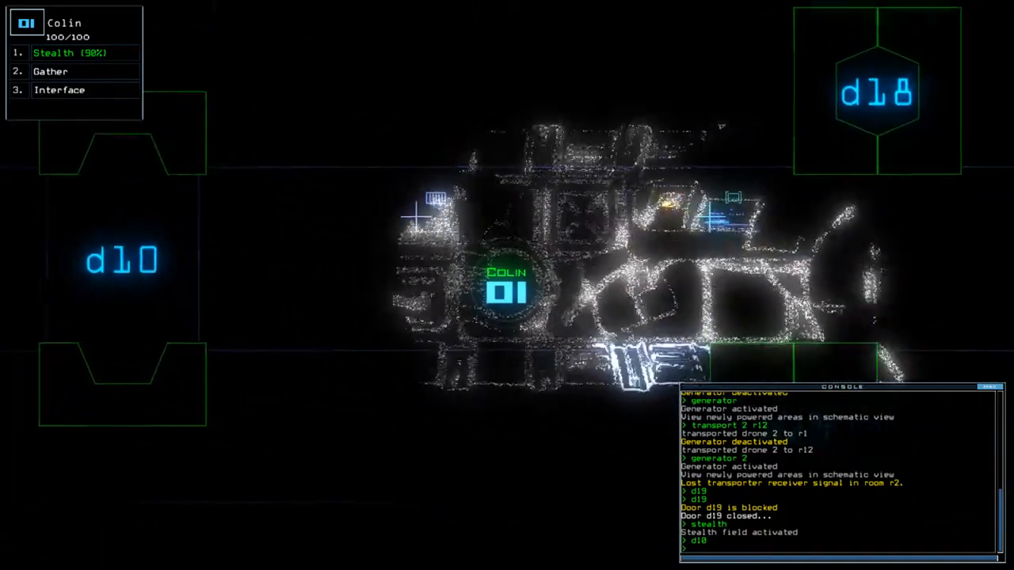
{"action": "left_click", "coordinate": [59, 89]}
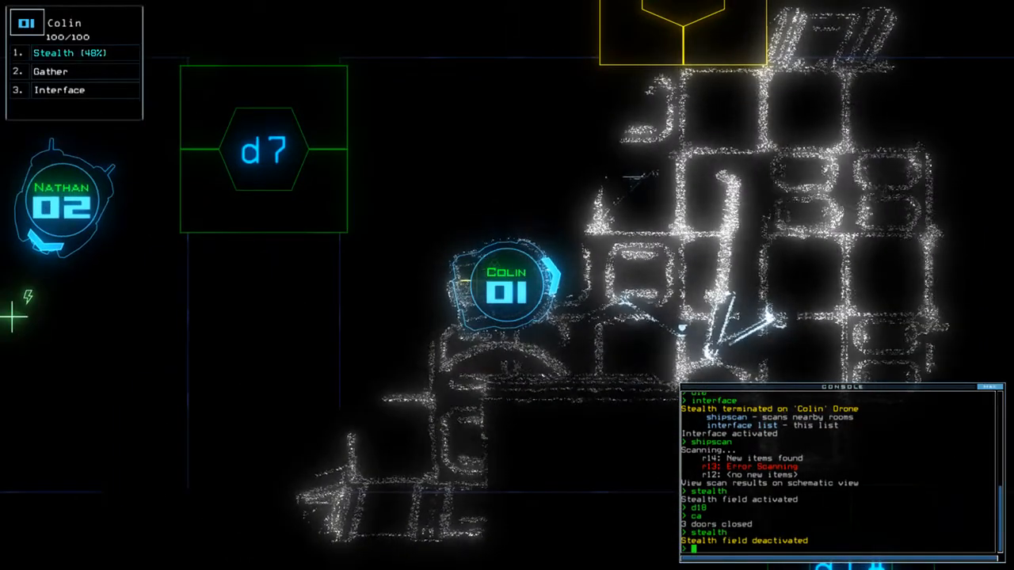
{"action": "type", "text": "dock a3"}
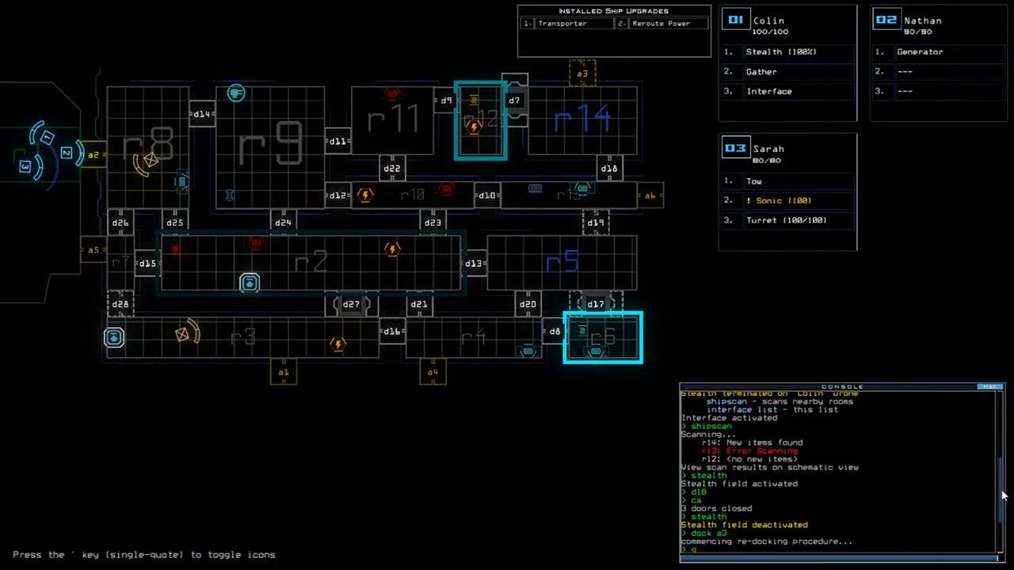
Scroll down the console log during the scrap collection and re-docking at a2
{"action": "scroll", "scroll_direction": "down", "scroll_amount": 3}
{"action": "type", "text": "sw"}
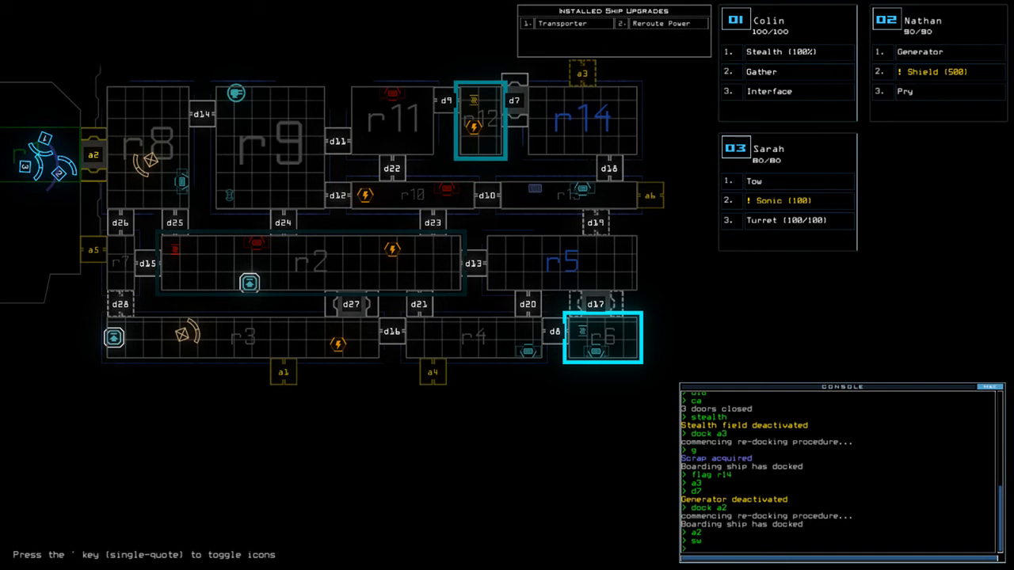
{"action": "type", "text": "dock a1"}
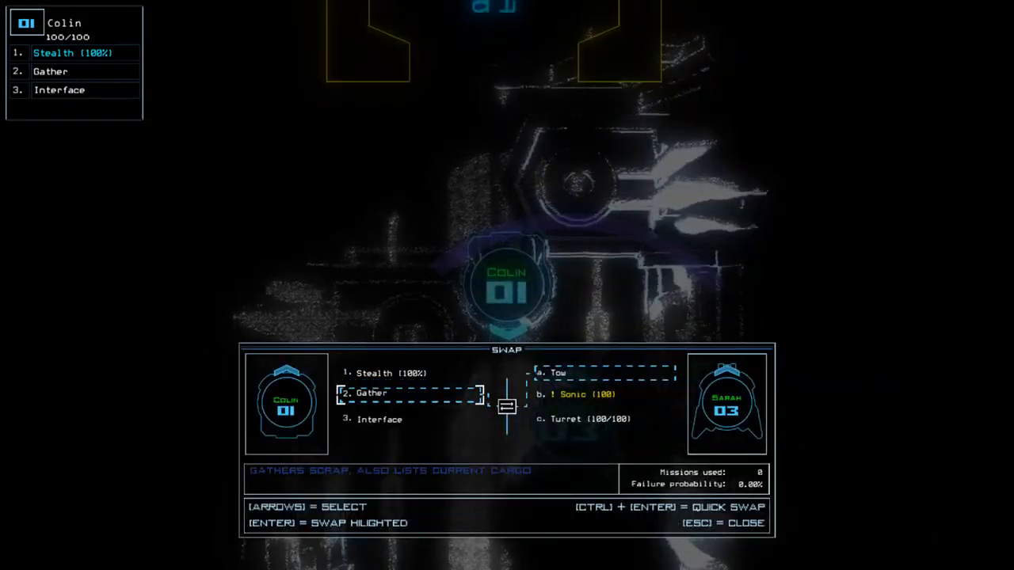
Highlight Sarah's Turret as the swap target for Colin's Gather upgrade
{"action": "key", "text": "Down"}
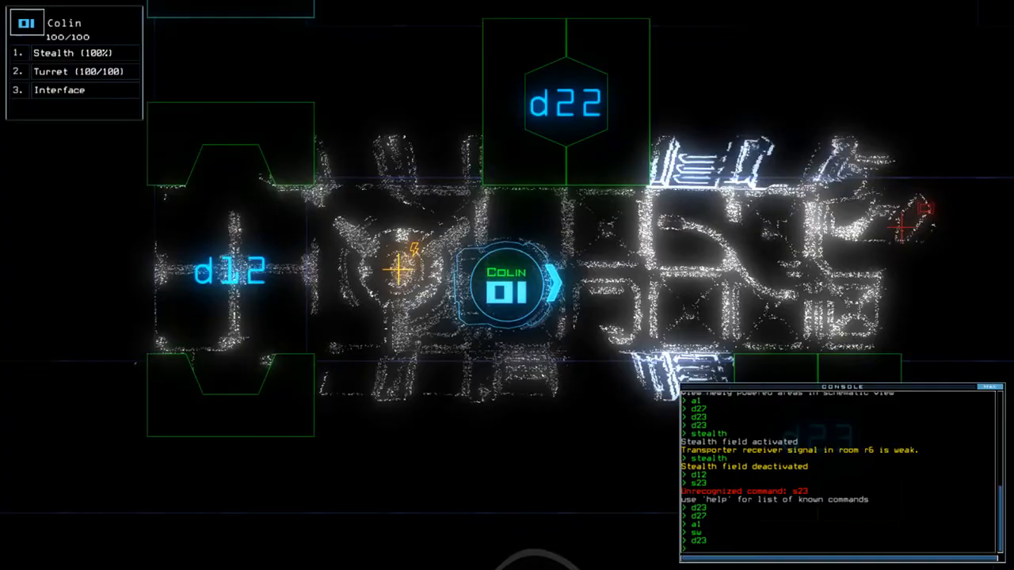
Open door d10, then collect scrap with g
{"action": "type", "text": "d10"}
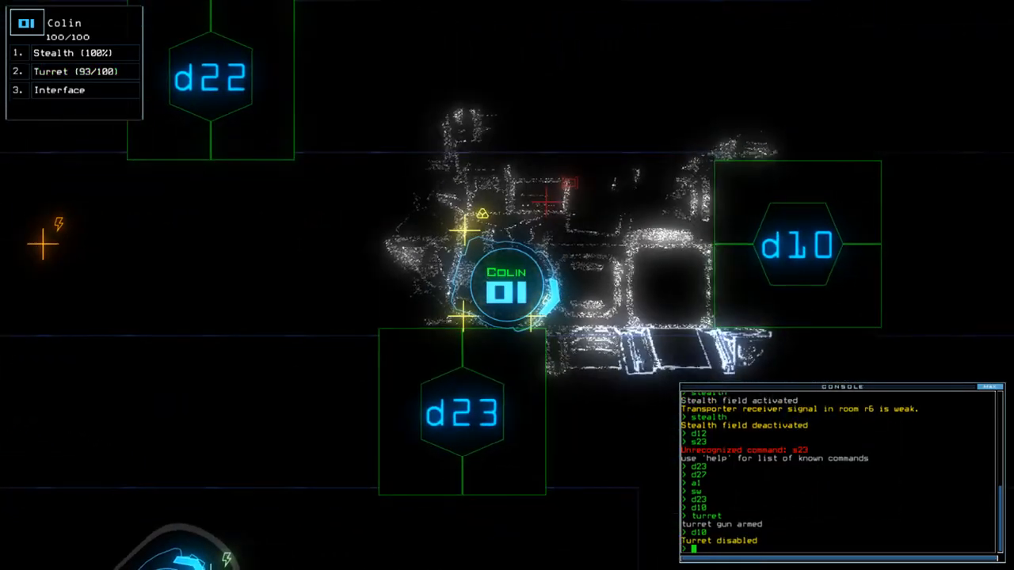
{"action": "type", "text": "g"}
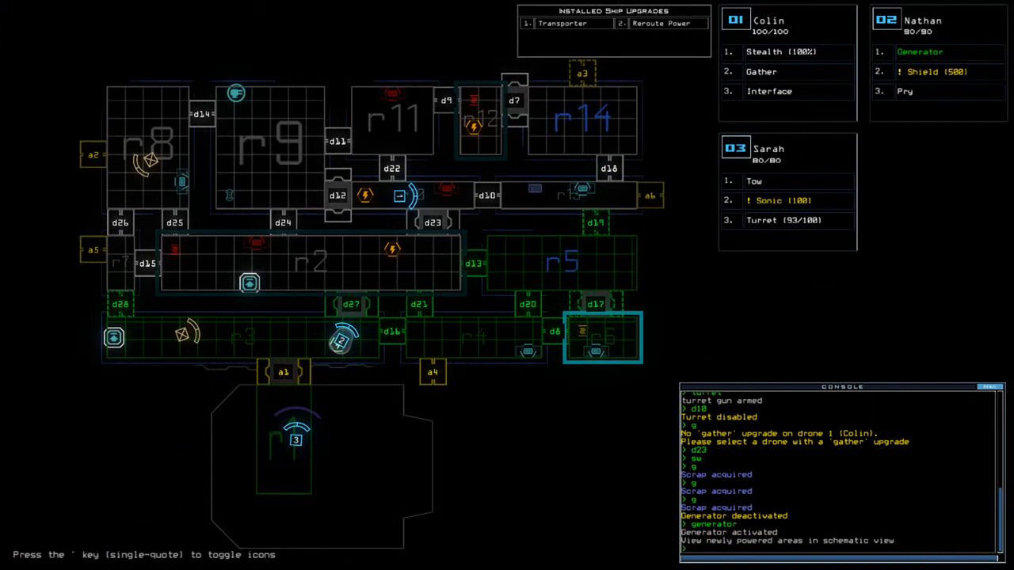
Reroute power to room r10
{"action": "type", "text": "reroute r3 r2"}
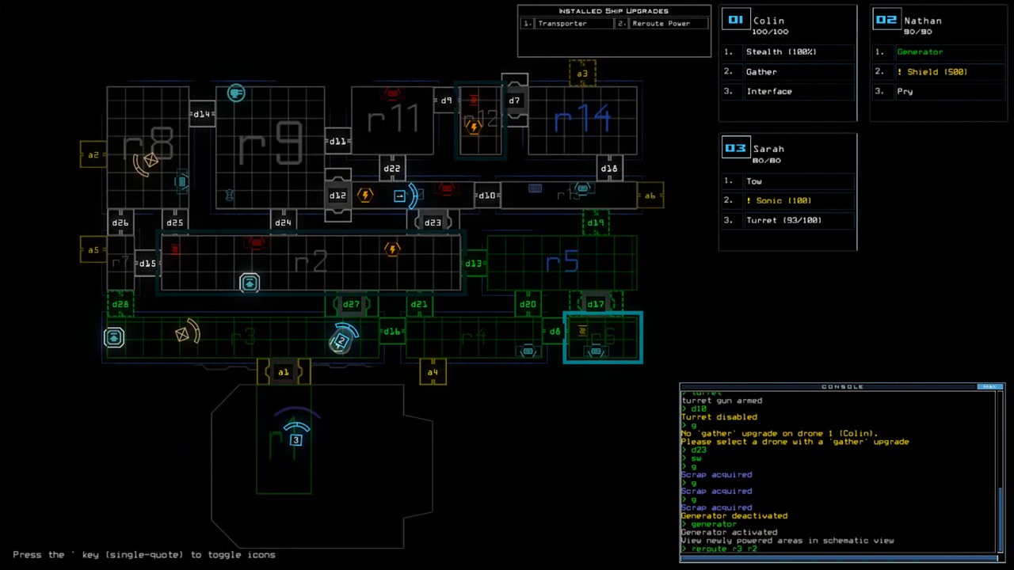
{"action": "type", "text": "r10"}
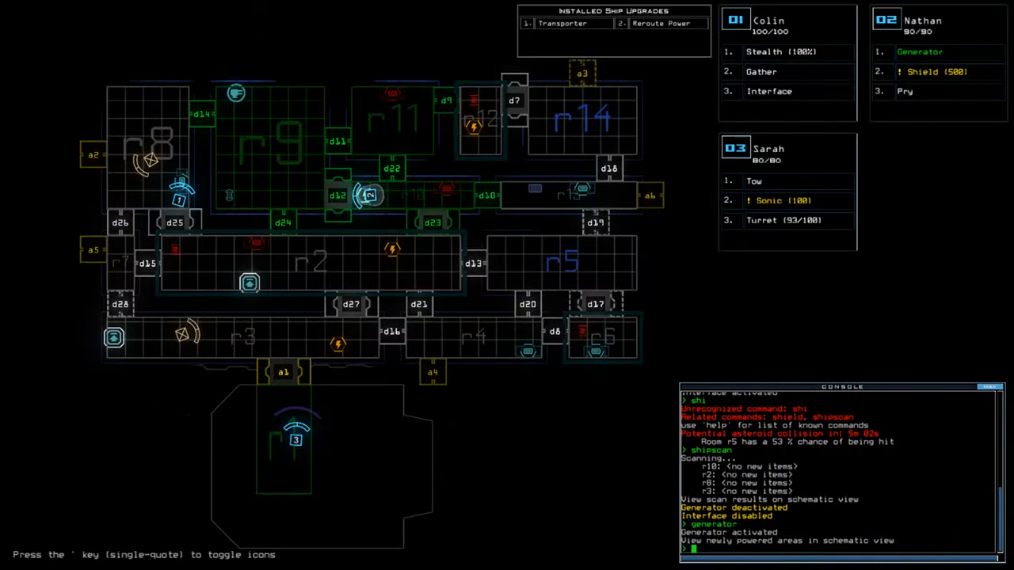
Reroute power to room r10 again after the ship scan
{"action": "type", "text": "reroute"}
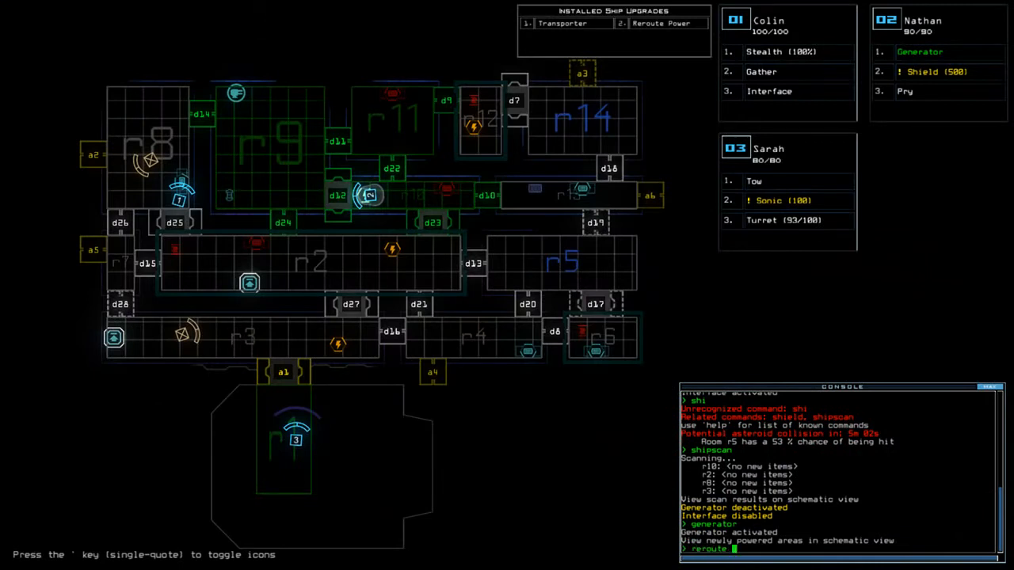
{"action": "type", "text": "r10"}
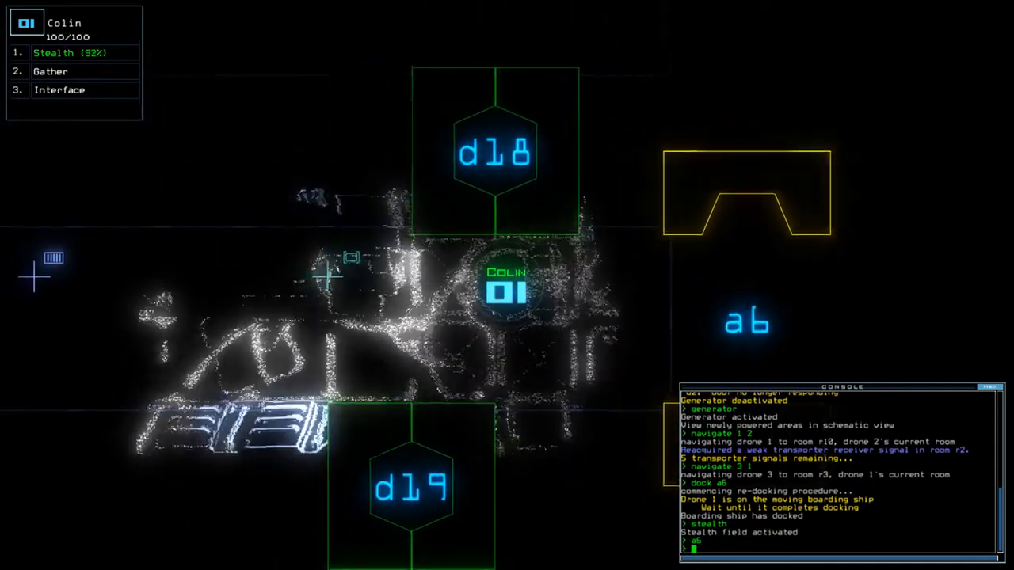
Click in the console while docking at a1 and recalling drones 2 and 3
{"action": "left_click", "coordinate": [59, 89]}
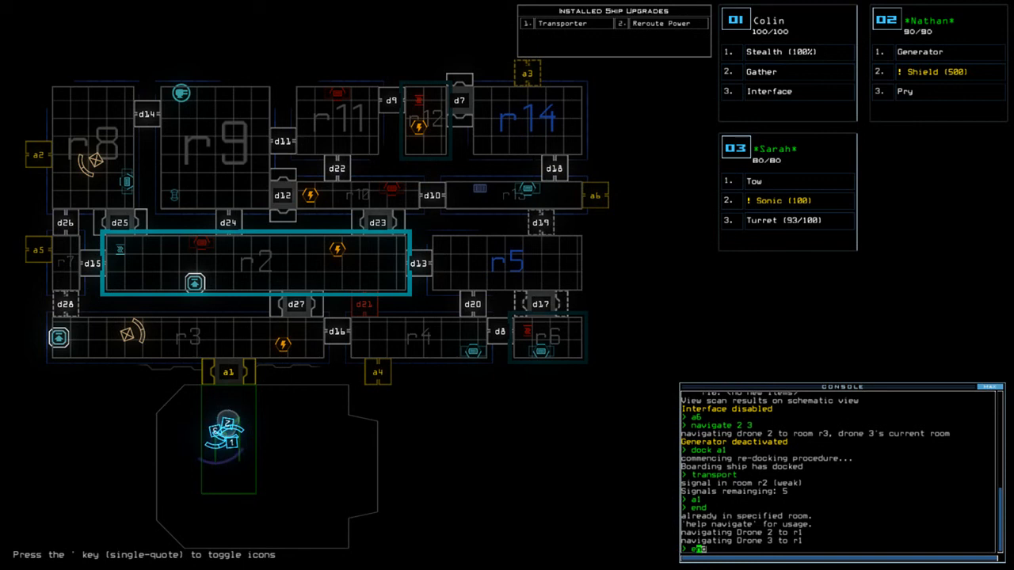
Exit the derelict ship and accept the 1030-point daily challenge score
{"action": "type", "text": "exit"}
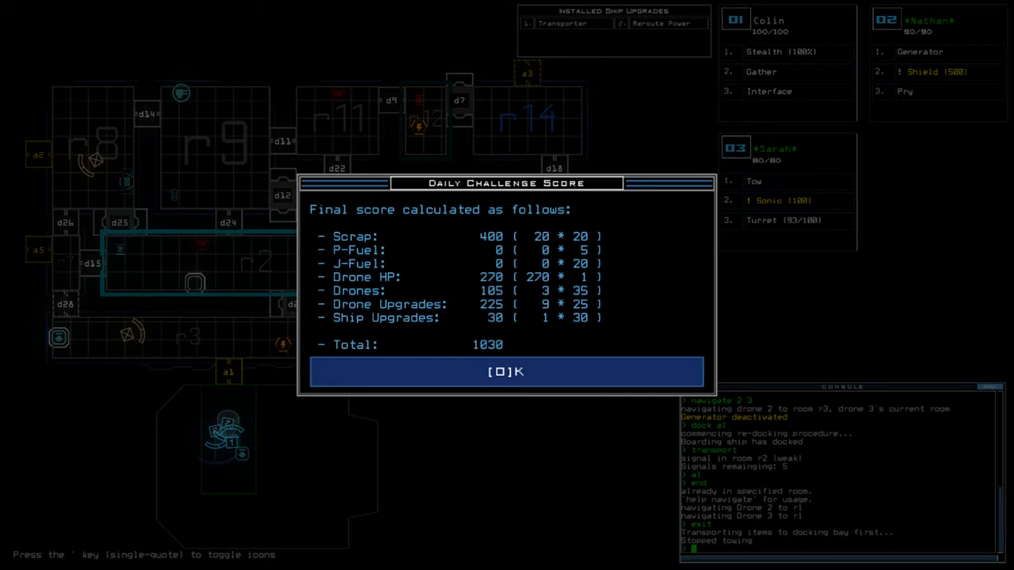
{"action": "left_click", "coordinate": [506, 371]}
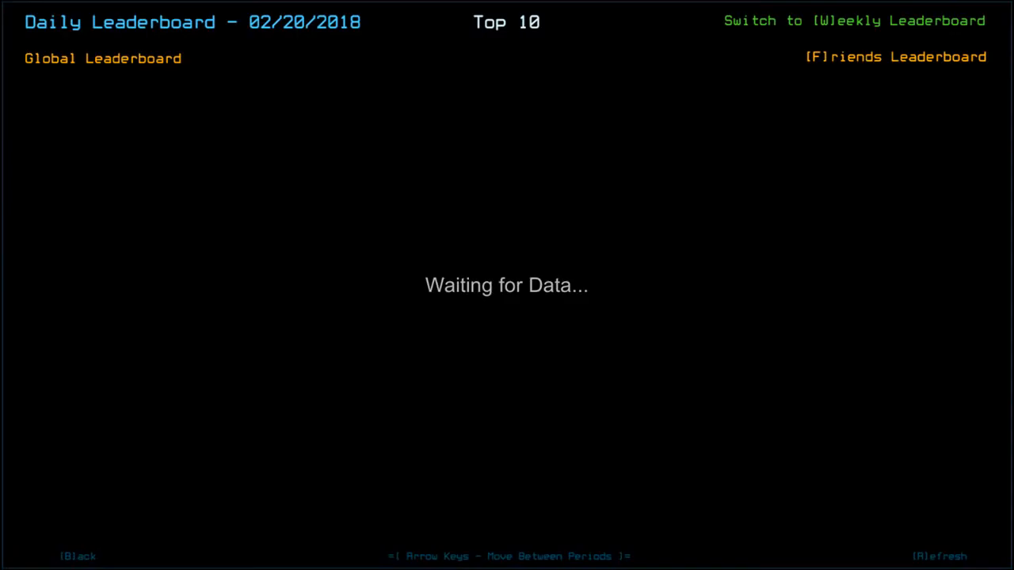